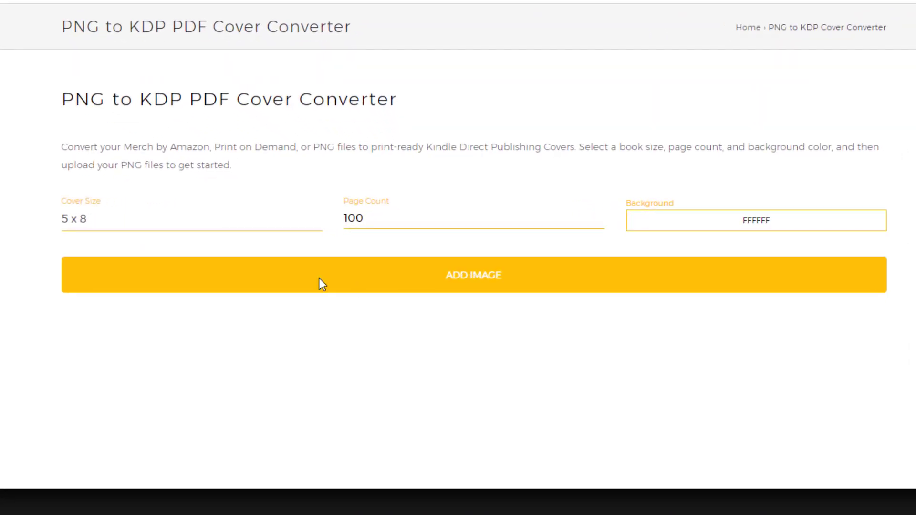
Choose the 6 x 9 cover size, set page count 110, and apply black background 000000.
{"action": "left_click", "coordinate": [191, 220]}
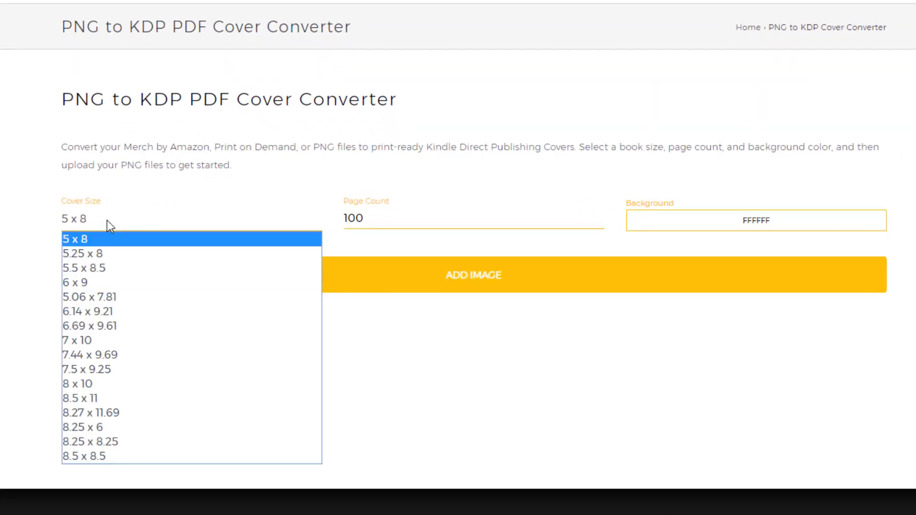
{"action": "mouse_move", "coordinate": [77, 282]}
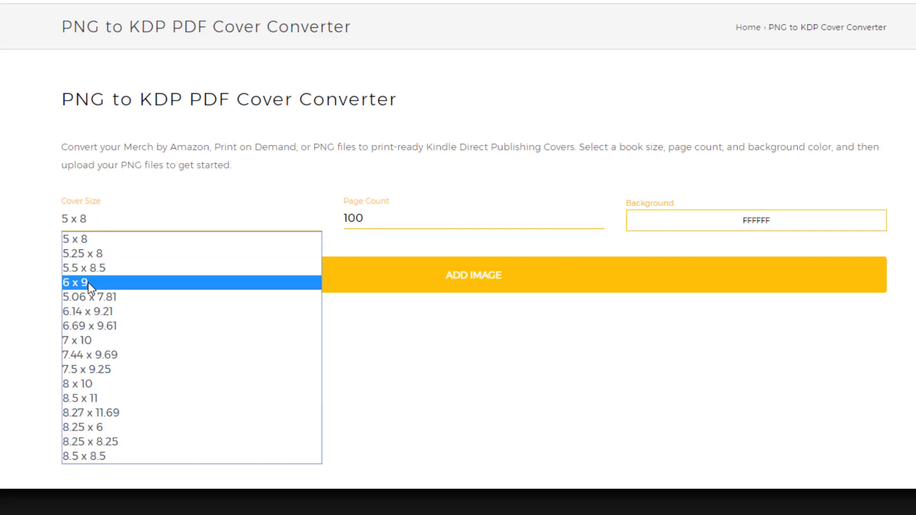
{"action": "left_click", "coordinate": [82, 282]}
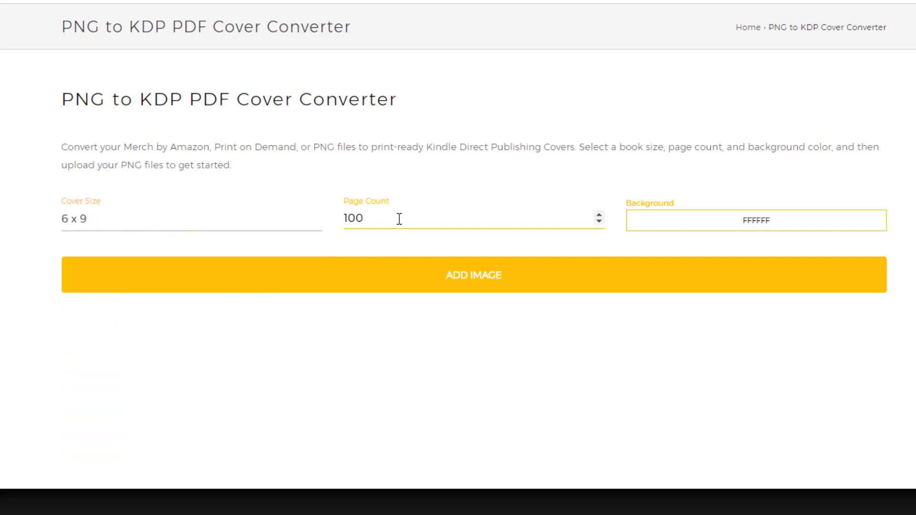
{"action": "left_click", "coordinate": [755, 220]}
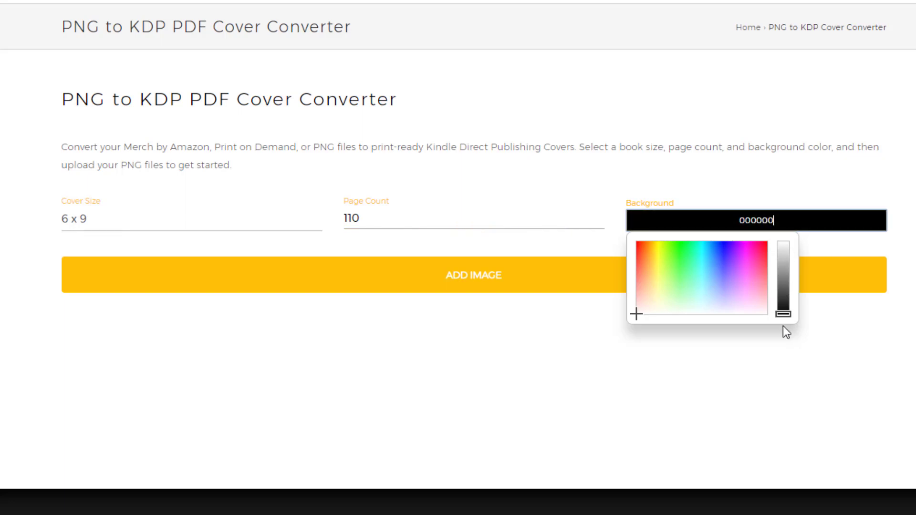
{"action": "left_click", "coordinate": [451, 341]}
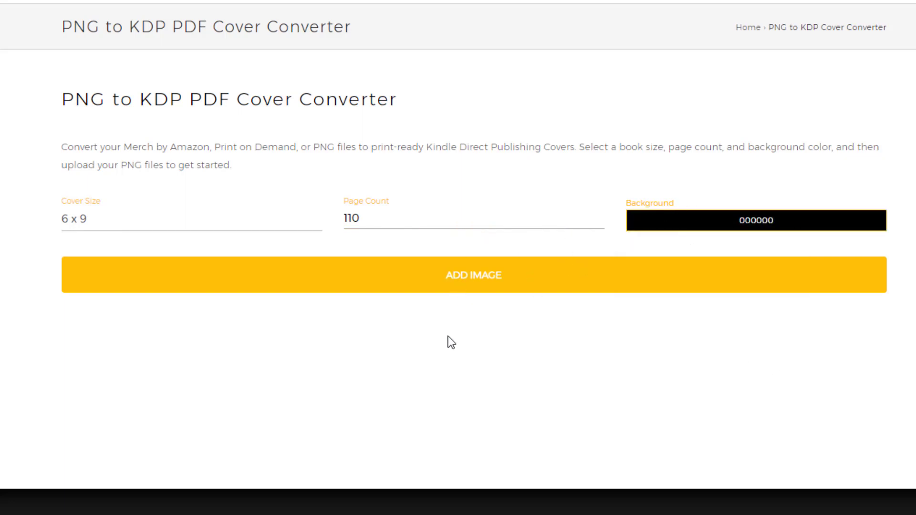
{"action": "mouse_move", "coordinate": [469, 316]}
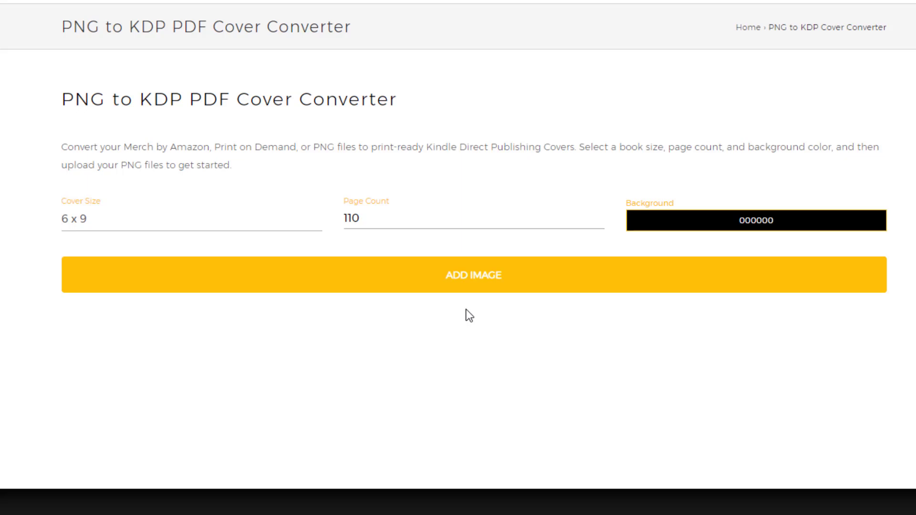
{"action": "scroll", "scroll_direction": "up", "scroll_amount": 3}
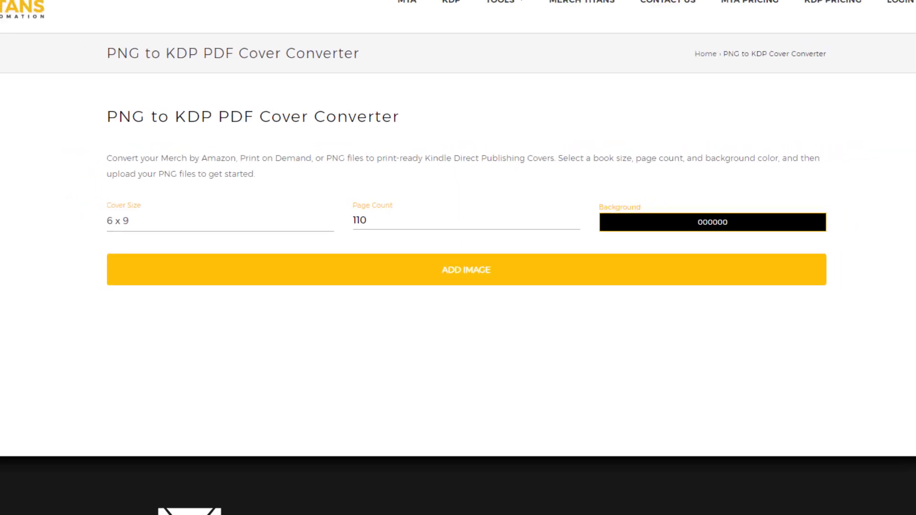
{"action": "scroll", "scroll_direction": "up", "scroll_amount": 3}
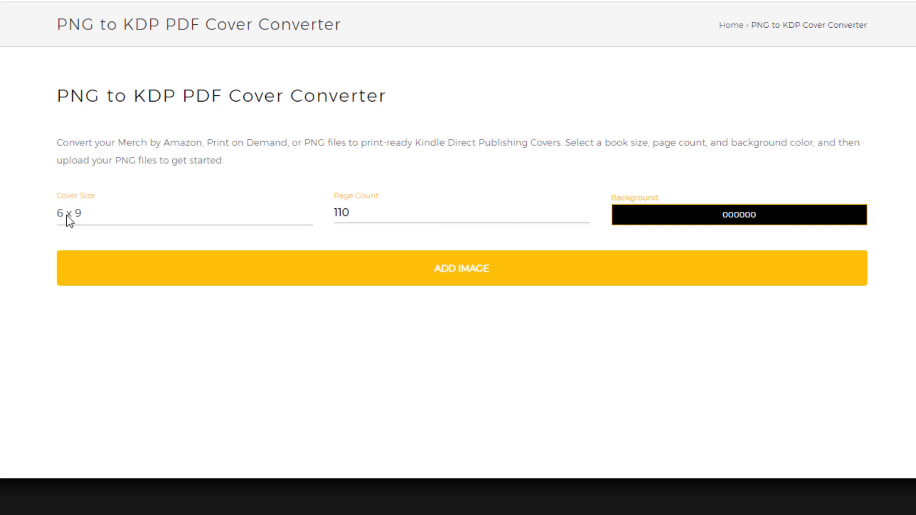
{"action": "mouse_move", "coordinate": [325, 235]}
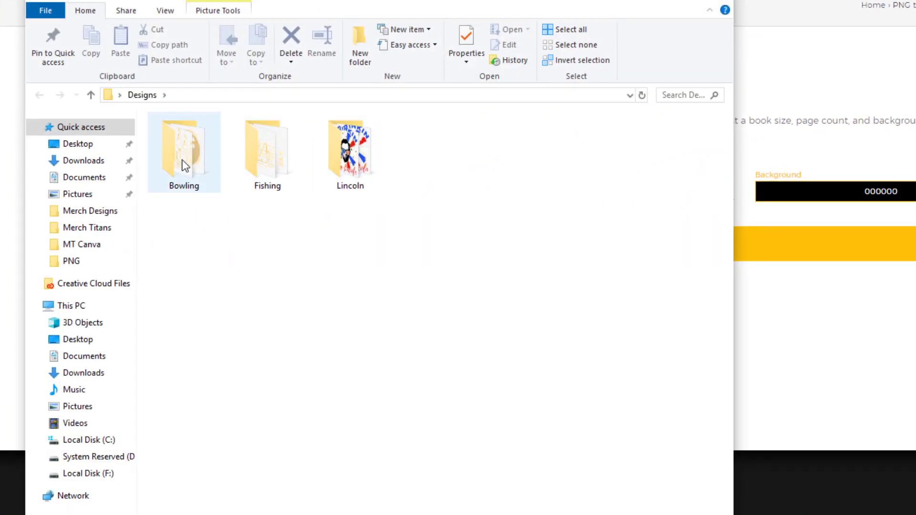
{"action": "double_click", "coordinate": [184, 146]}
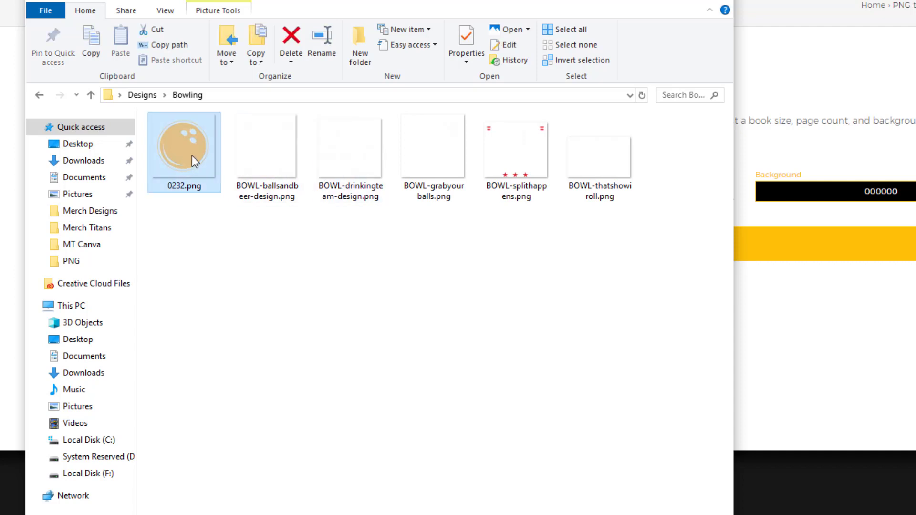
{"action": "mouse_move", "coordinate": [782, 245]}
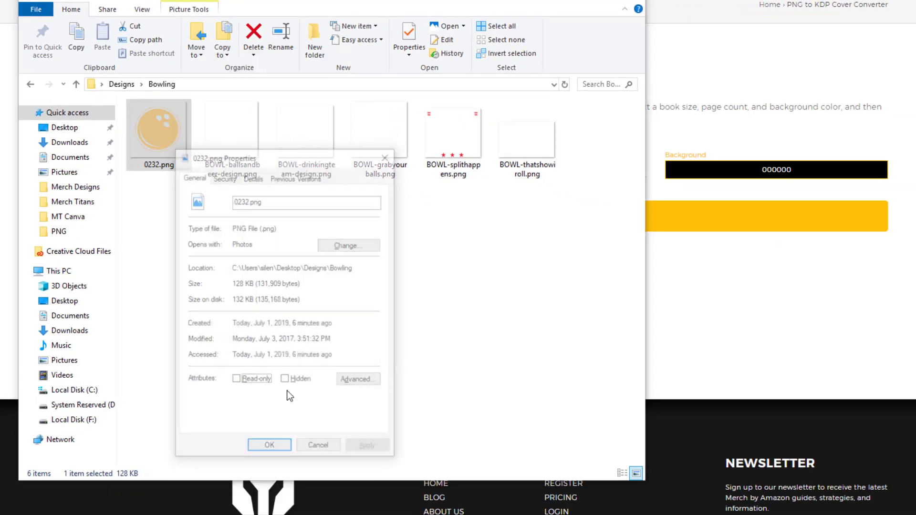
{"action": "left_click", "coordinate": [252, 175]}
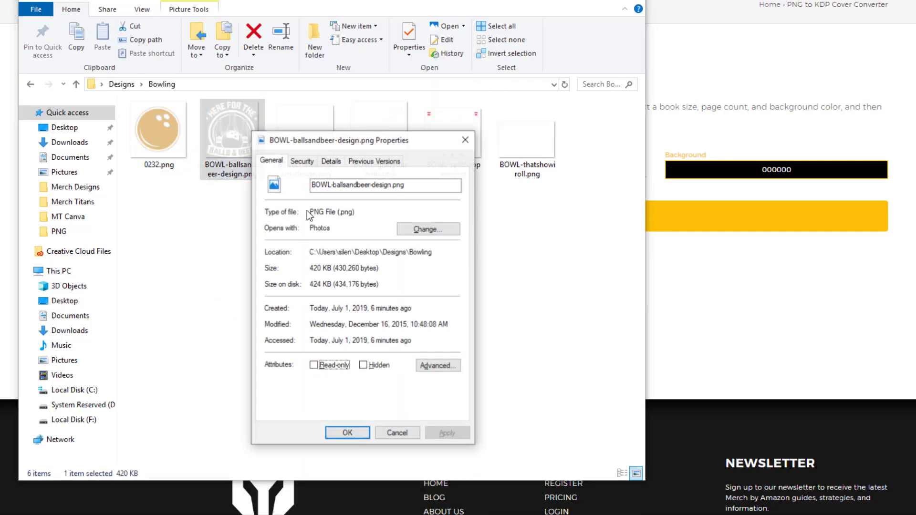
{"action": "left_click", "coordinate": [331, 160]}
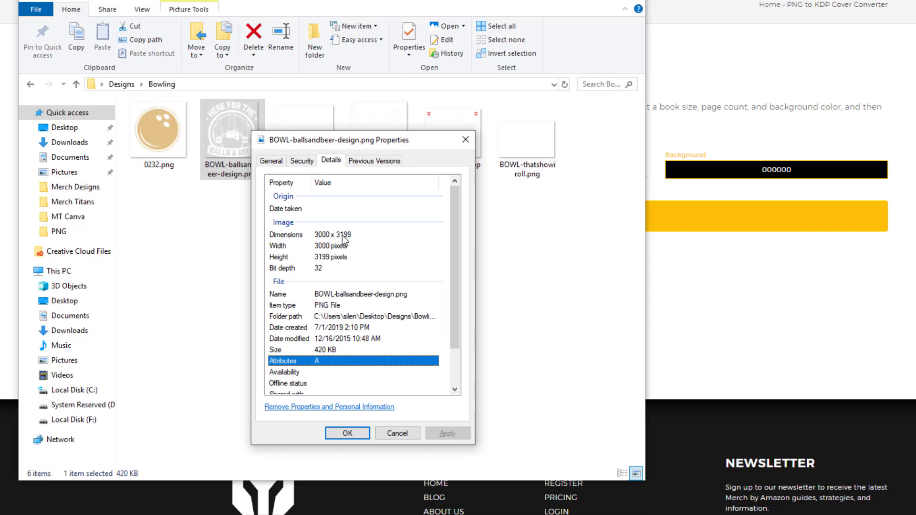
{"action": "left_click", "coordinate": [348, 434]}
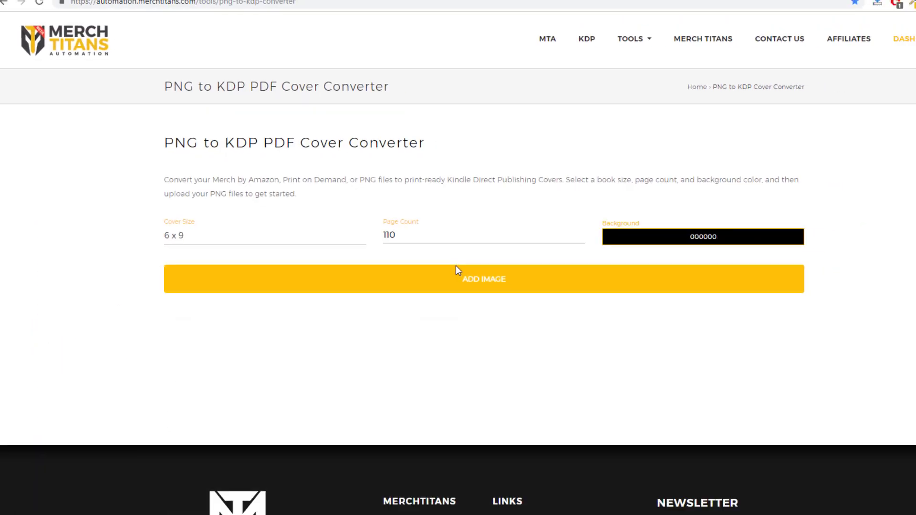
Add all six bowling PNGs at once and convert every row until each shows Download.
{"action": "left_click", "coordinate": [483, 278]}
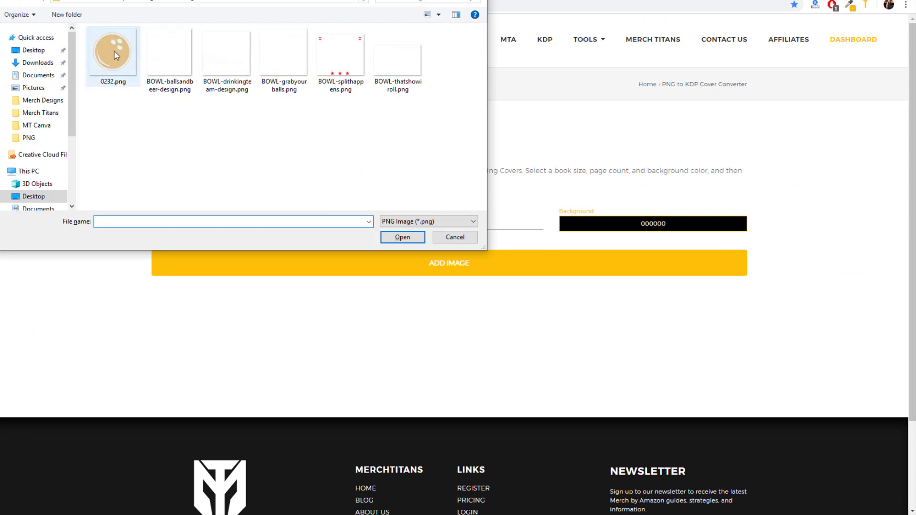
{"action": "key", "text": "ctrl+a"}
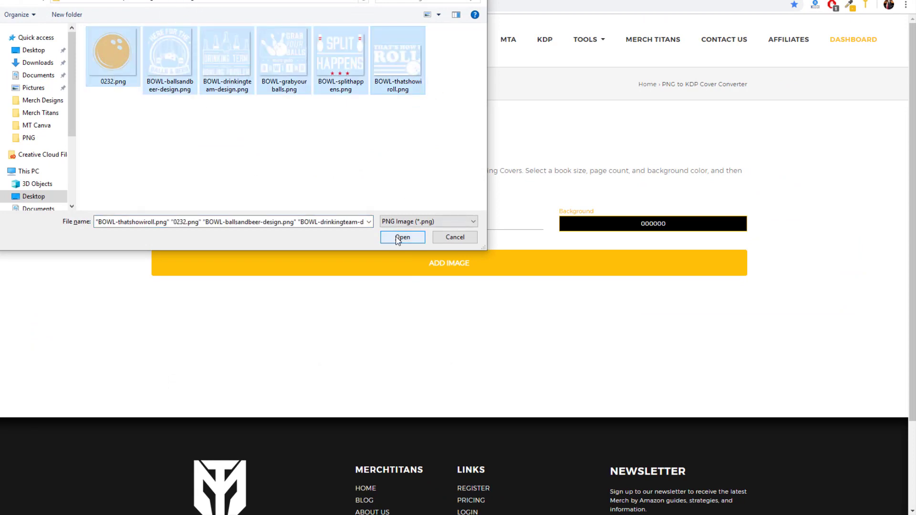
{"action": "left_click", "coordinate": [402, 237]}
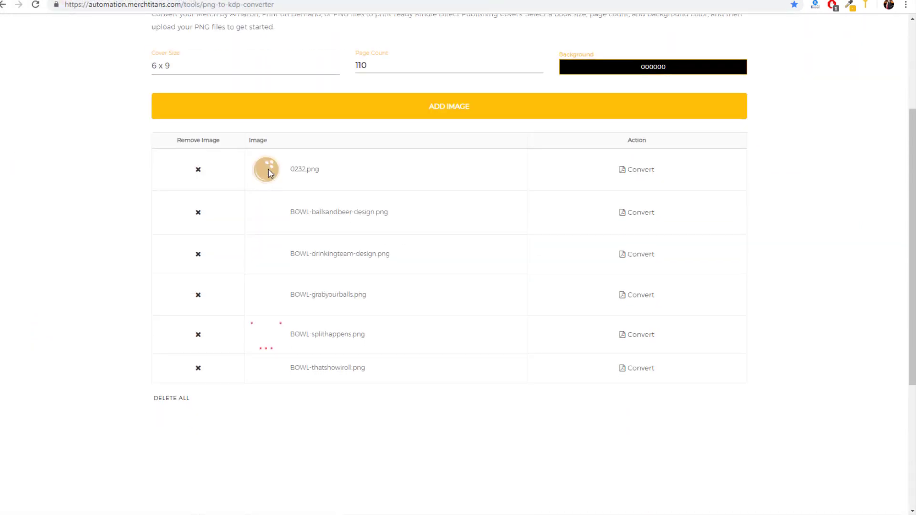
{"action": "mouse_move", "coordinate": [261, 221]}
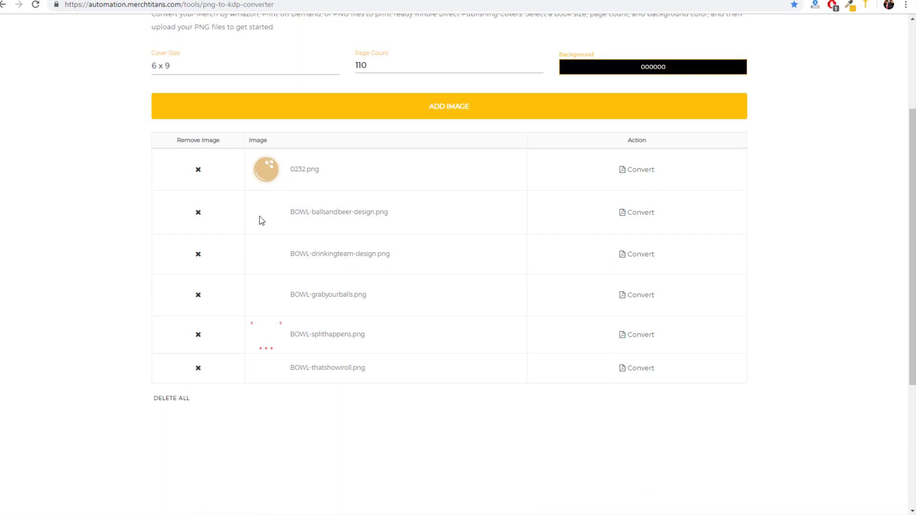
{"action": "mouse_move", "coordinate": [358, 377]}
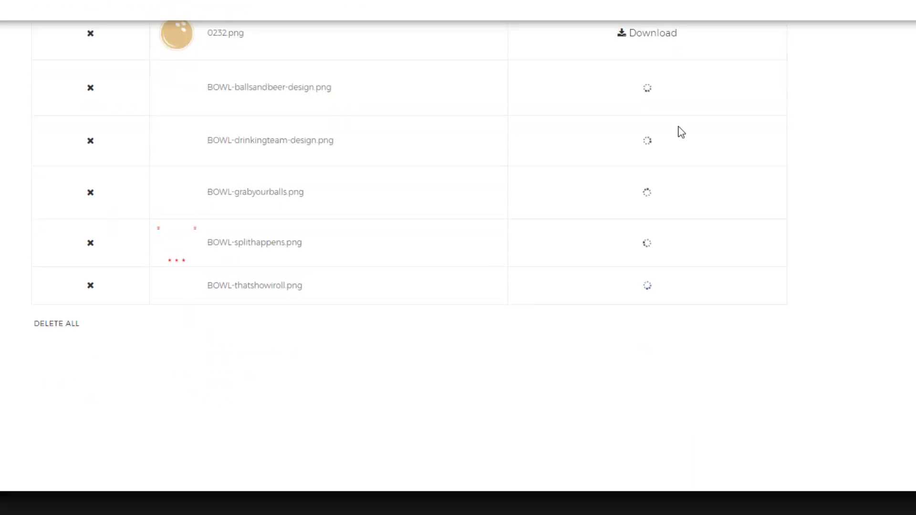
{"action": "scroll", "scroll_direction": "up", "scroll_amount": 3}
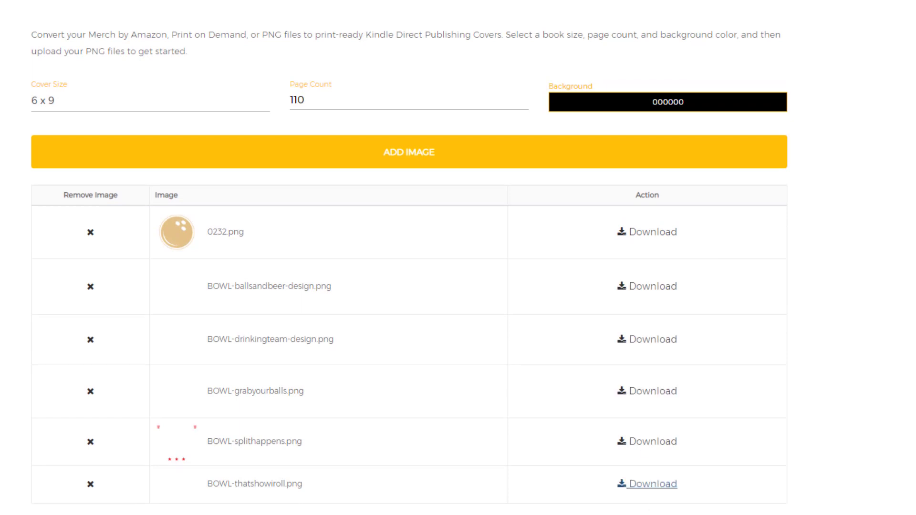
{"action": "mouse_move", "coordinate": [653, 466]}
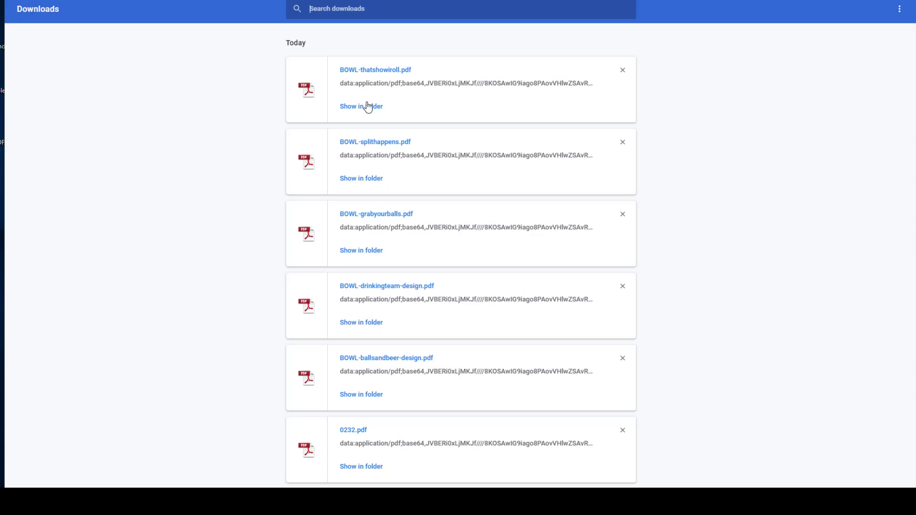
Reveal the downloaded BOWL-thatshowiroll.pdf in its Downloads folder from Chrome.
{"action": "left_click", "coordinate": [361, 106]}
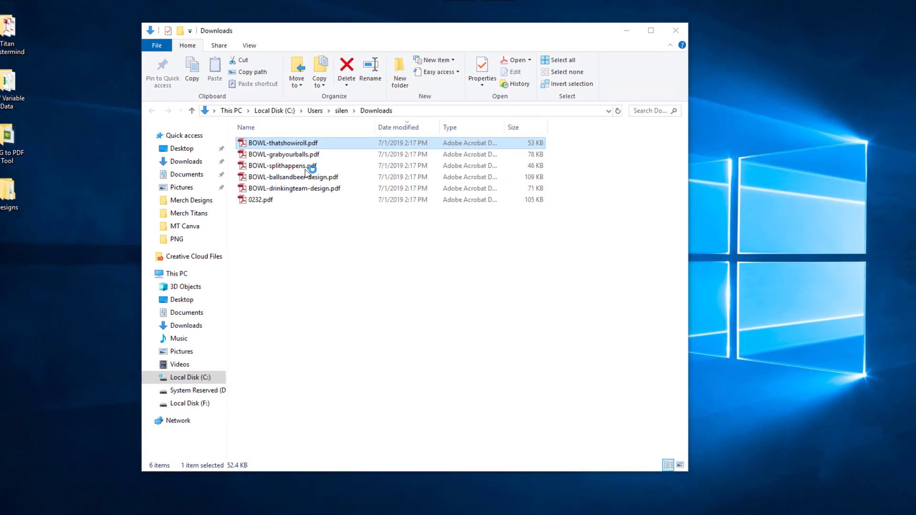
Open BOWL-thatshowiroll.pdf and BOWL-grabyourballs.pdf from the Downloads folder.
{"action": "double_click", "coordinate": [282, 142]}
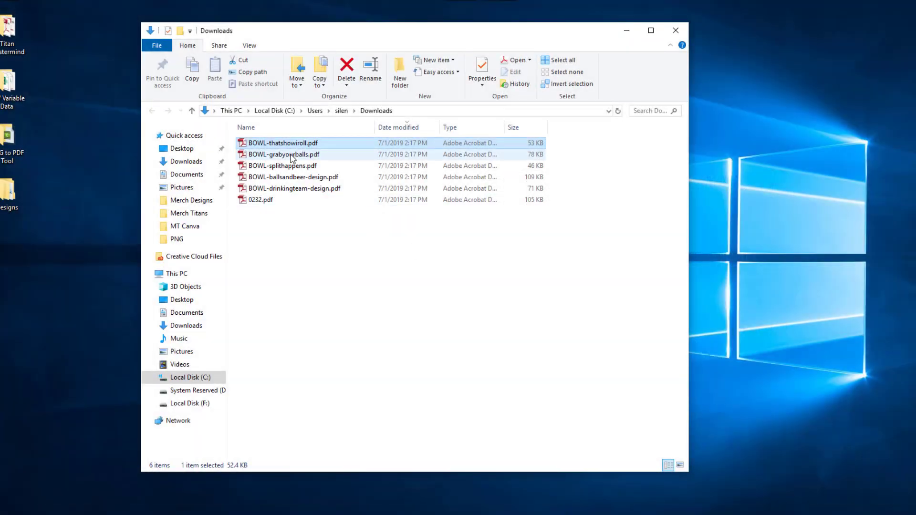
{"action": "double_click", "coordinate": [285, 155]}
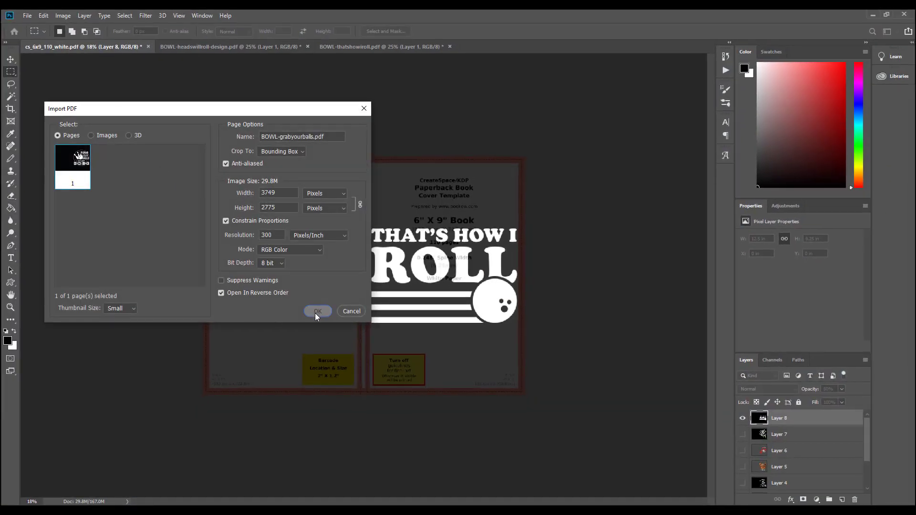
Confirm the BOWL-grabyourballs PDF import and view its design over the cx_6x9_110_white template.
{"action": "left_click", "coordinate": [317, 311]}
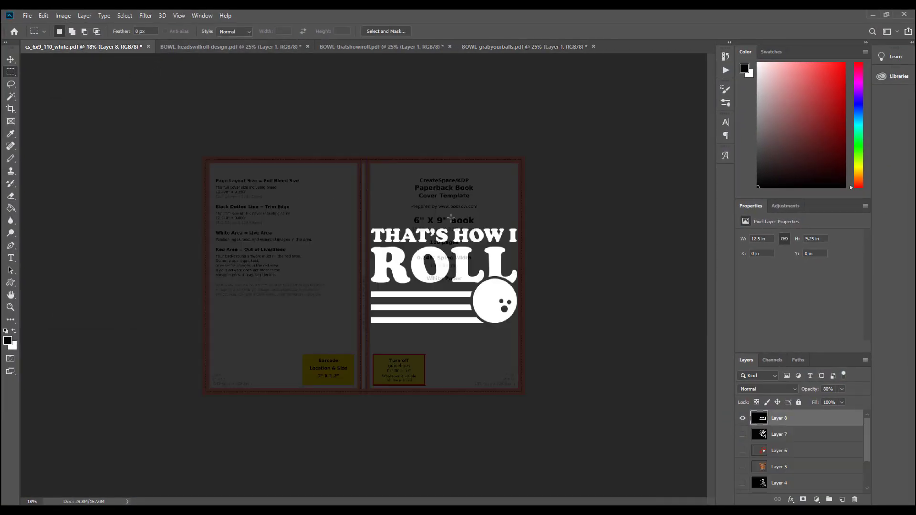
{"action": "left_click", "coordinate": [523, 47]}
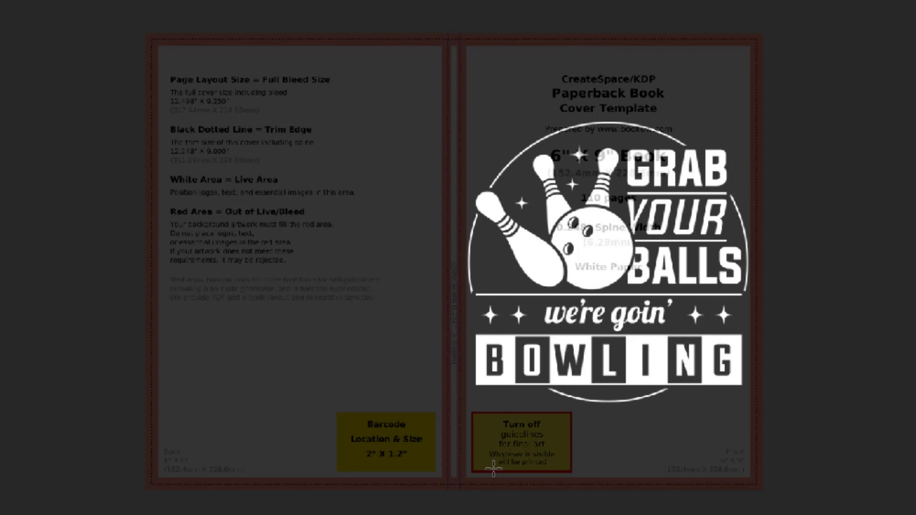
{"action": "mouse_move", "coordinate": [641, 394]}
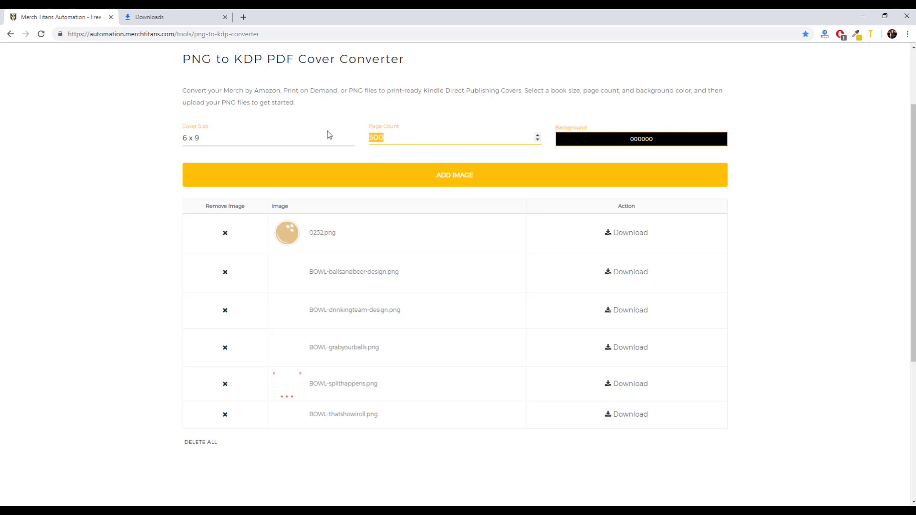
{"action": "mouse_move", "coordinate": [395, 160]}
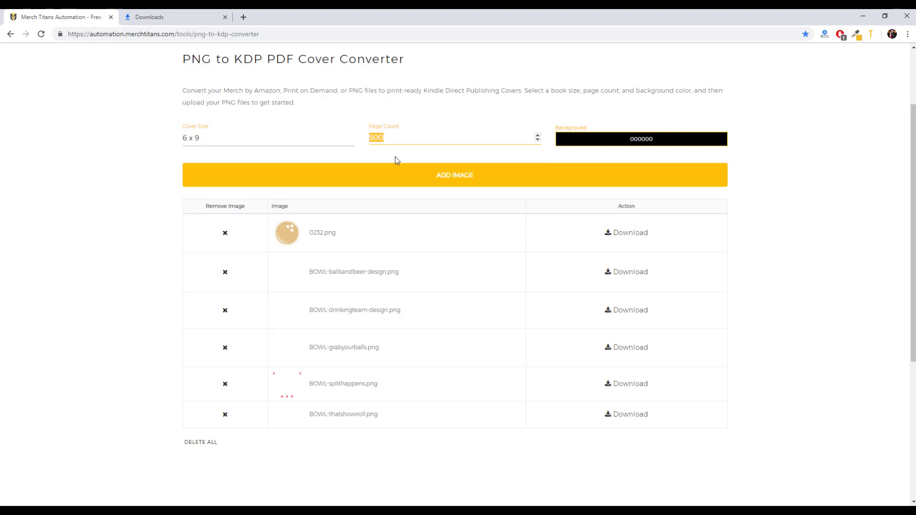
{"action": "mouse_move", "coordinate": [795, 254]}
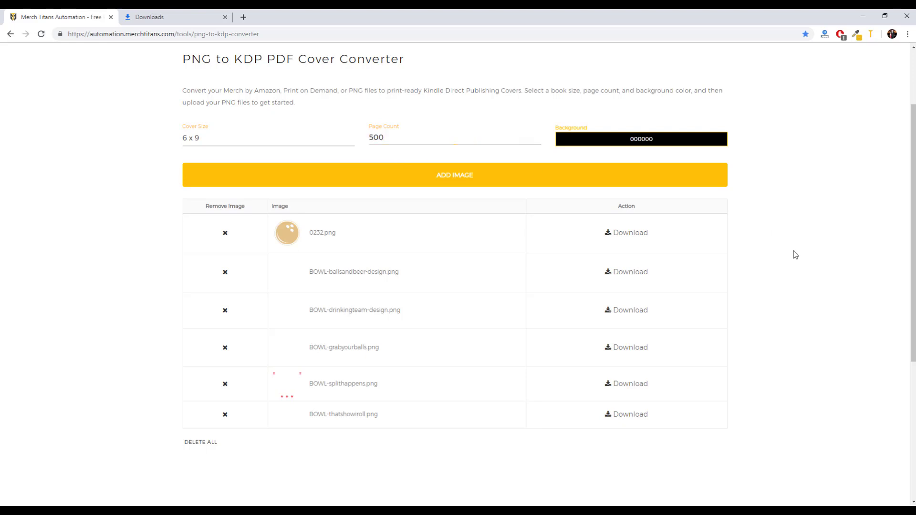
{"action": "mouse_move", "coordinate": [776, 264]}
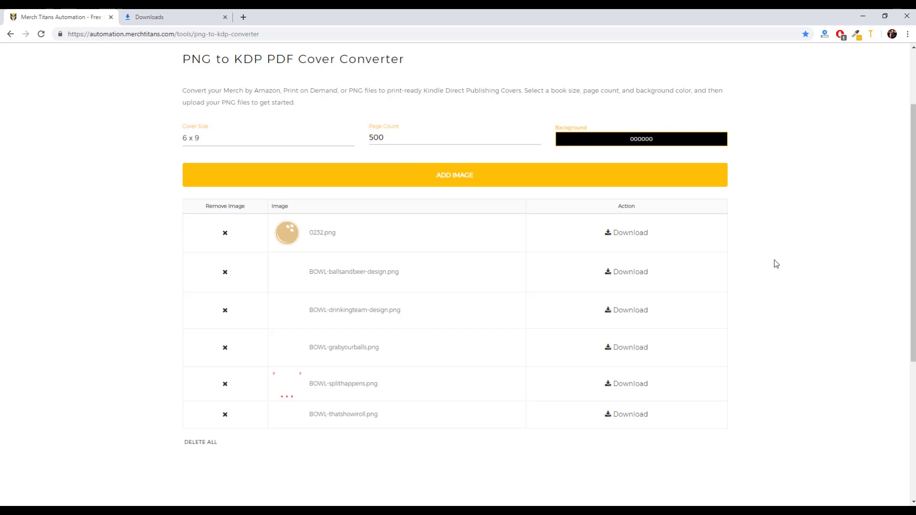
{"action": "mouse_move", "coordinate": [808, 270]}
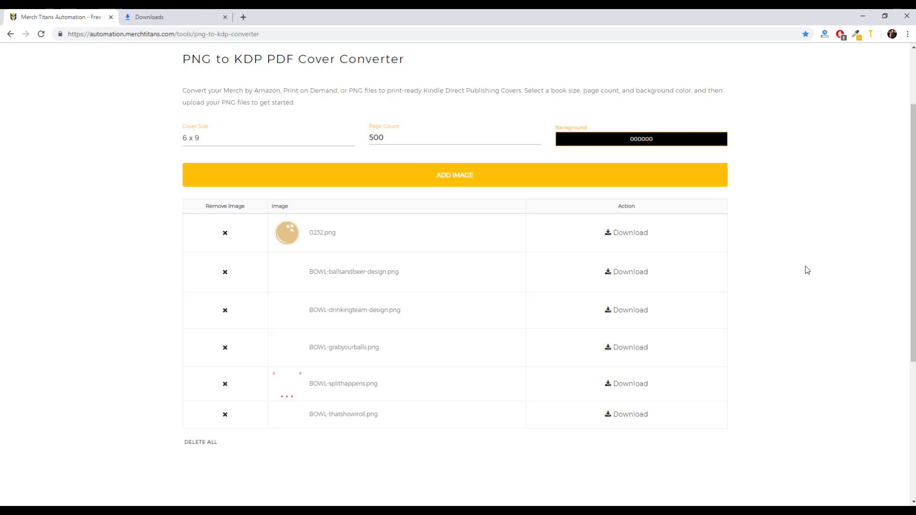
Scroll the converter page to review the image list with page count 500.
{"action": "scroll", "scroll_direction": "up", "scroll_amount": 3}
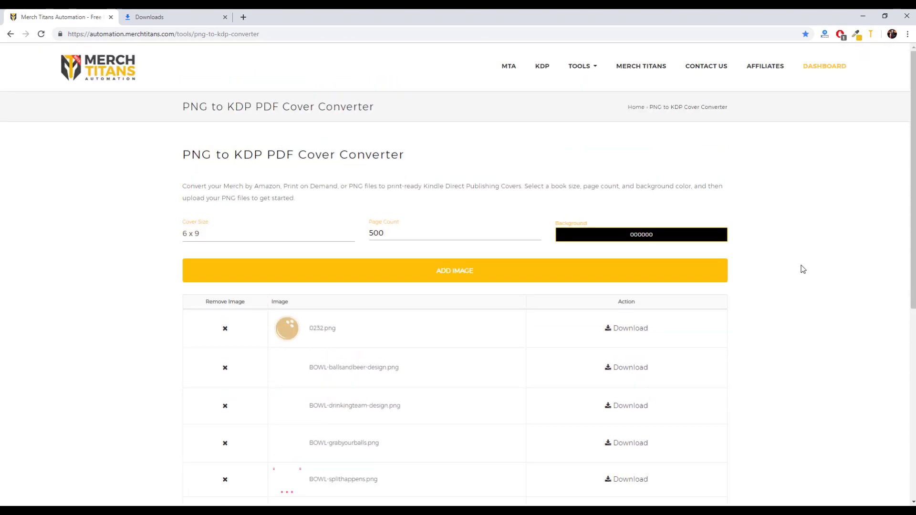
{"action": "scroll", "scroll_direction": "down", "scroll_amount": 3}
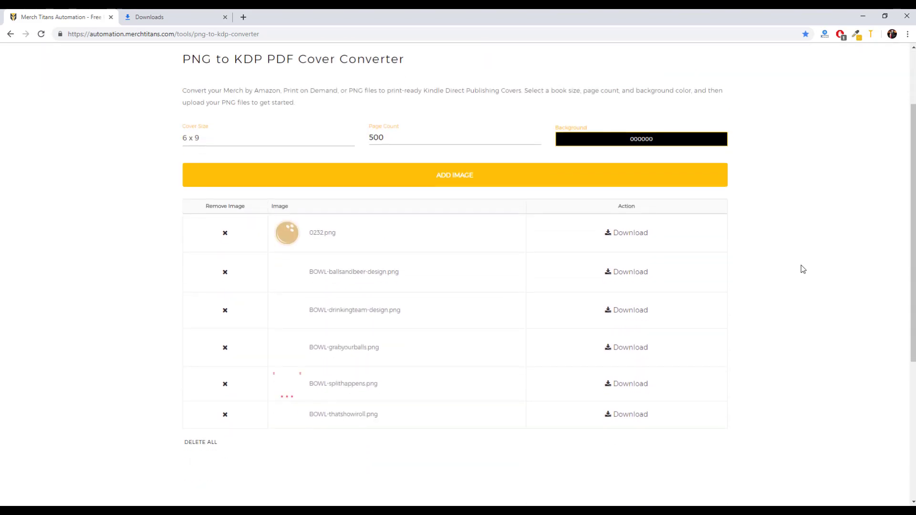